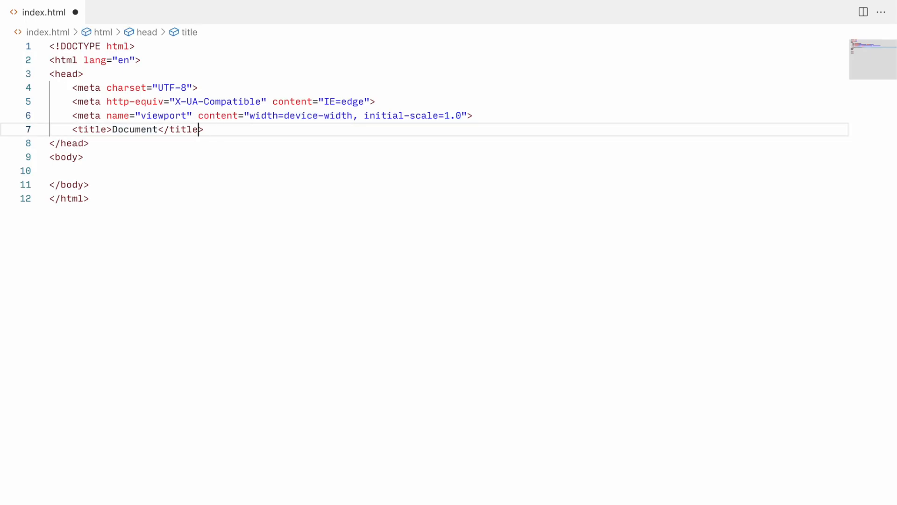
Title the page 'Raytracer' and add a 250×250 canvas styled at 500px by 500px
type("Raytracer")
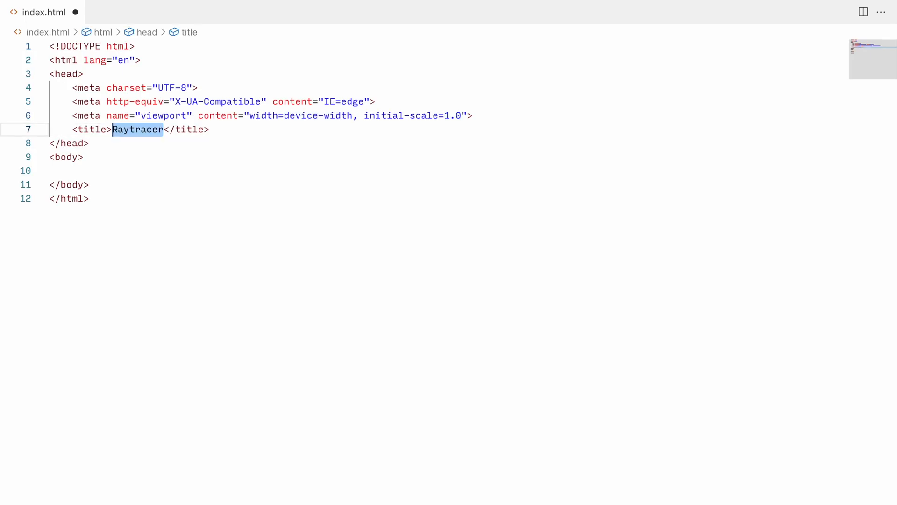
type("<canvas width=\"2\"></canvas>")
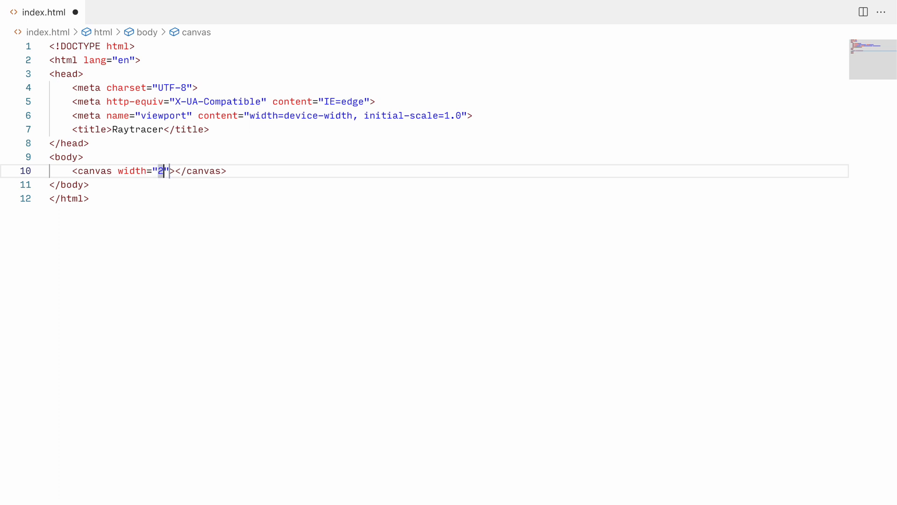
type("50\" height=\"250\" st")
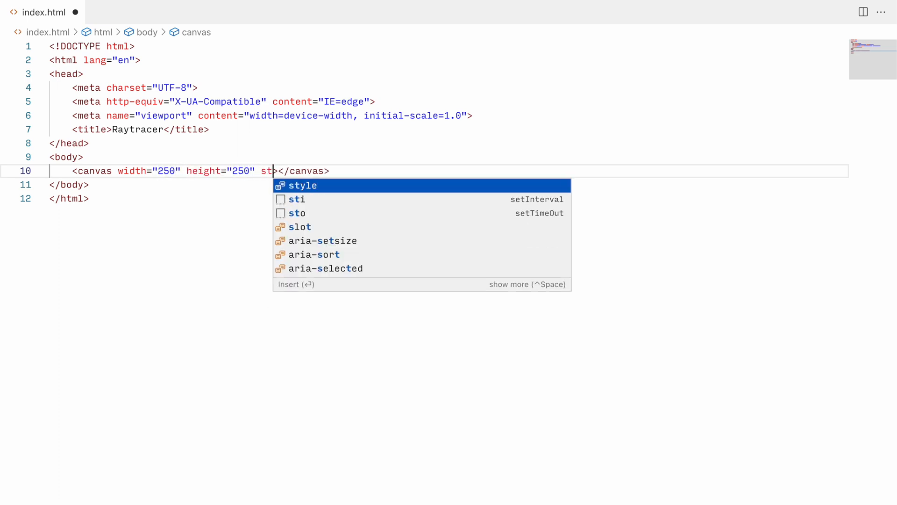
type("yle=\"width:500px;height:5\">")
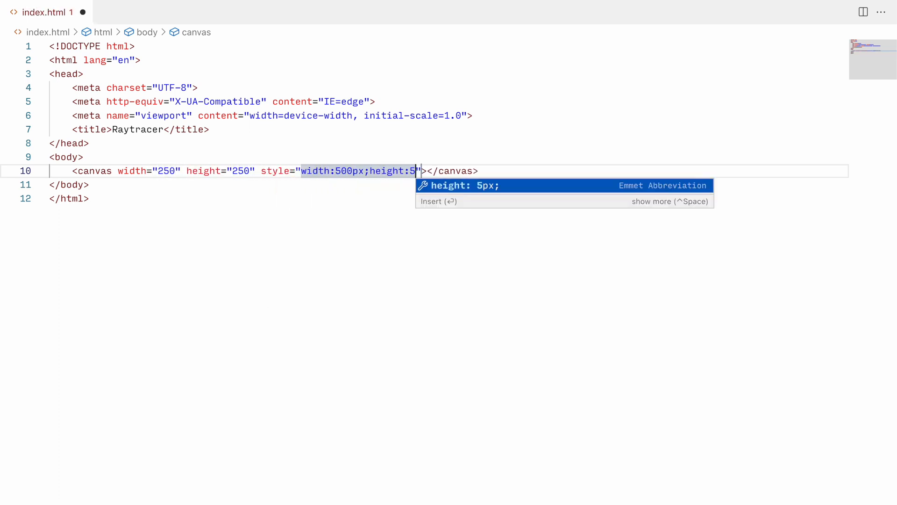
type("00px")
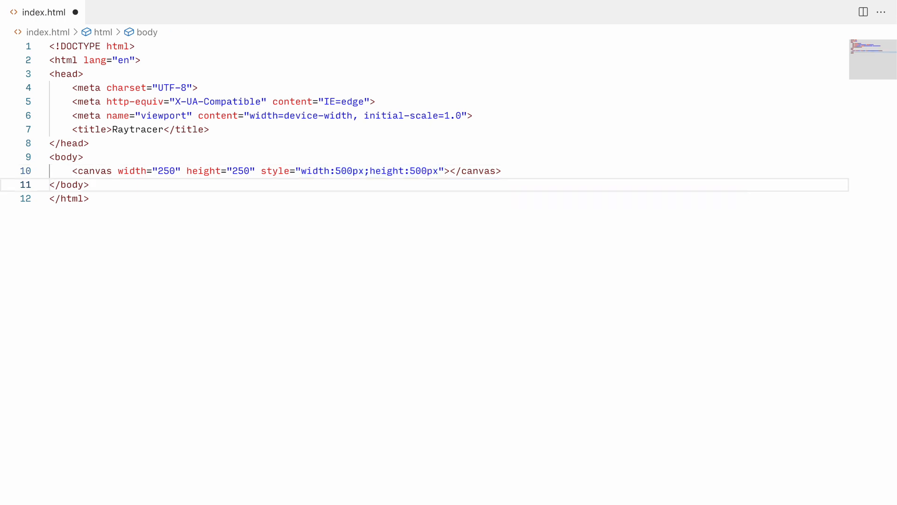
left_click(89, 184)
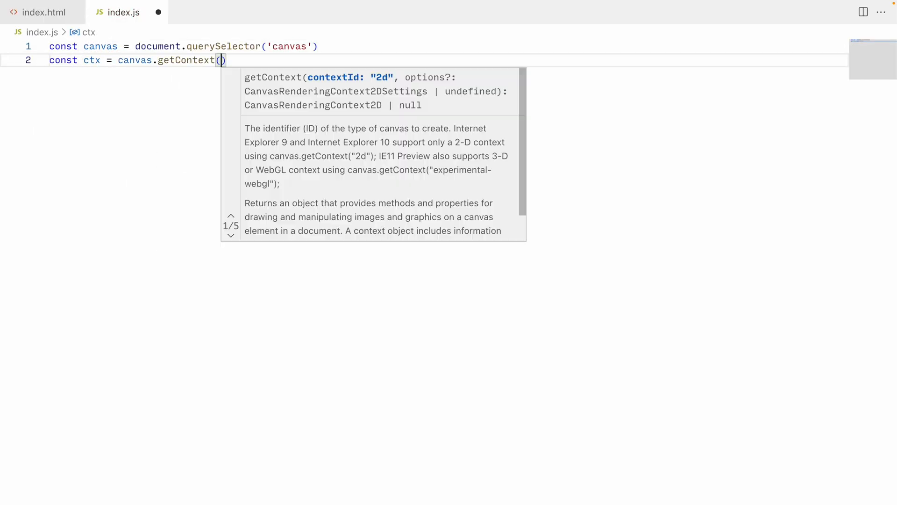
Get the canvas's '2d' context and declare an empty paint(pixels) function in index.js
type("'2d'")
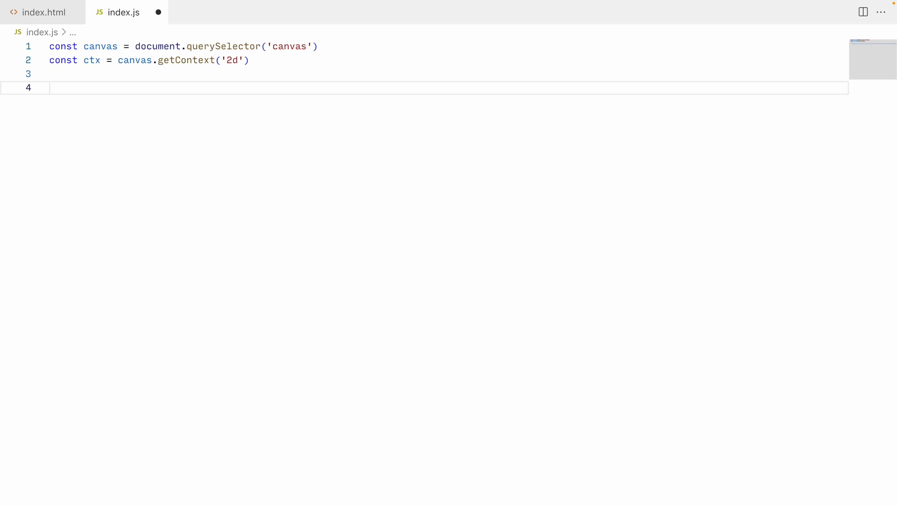
type("function paint(pixels) {}")
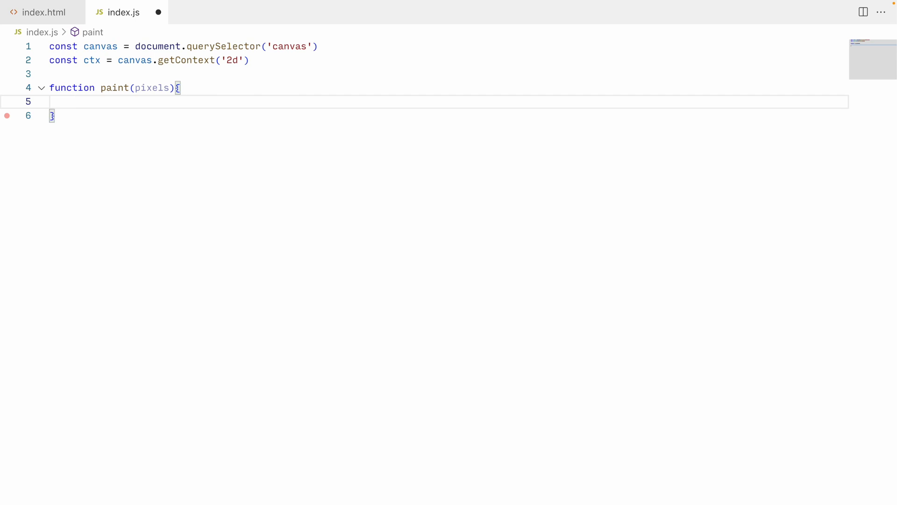
Loop over pixels, filling each pixels[i][j] colour with ctx.fillRect, and create the pixels Array
type("for(let i=0;i<pixels.length;i++){")
type("let color =")
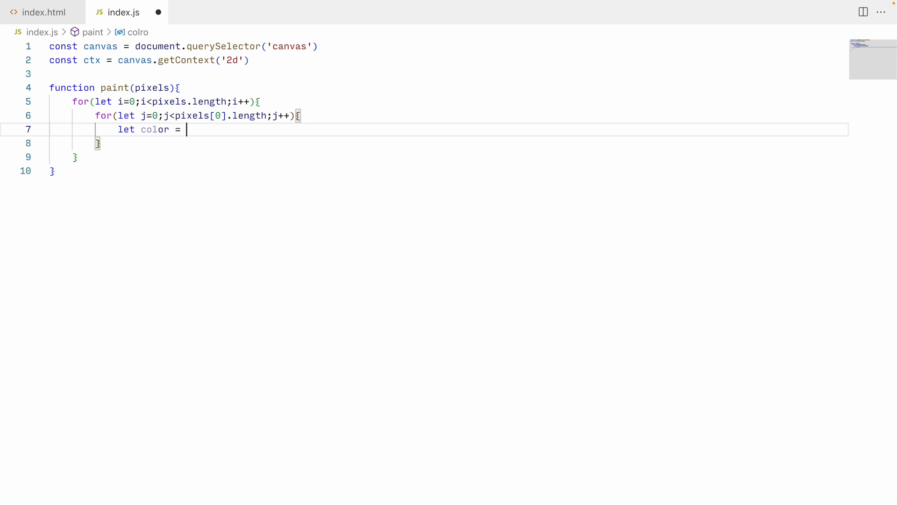
type("pixels[i][j]")
type("ctx.fillStyle = `rgb(${color[0]},")
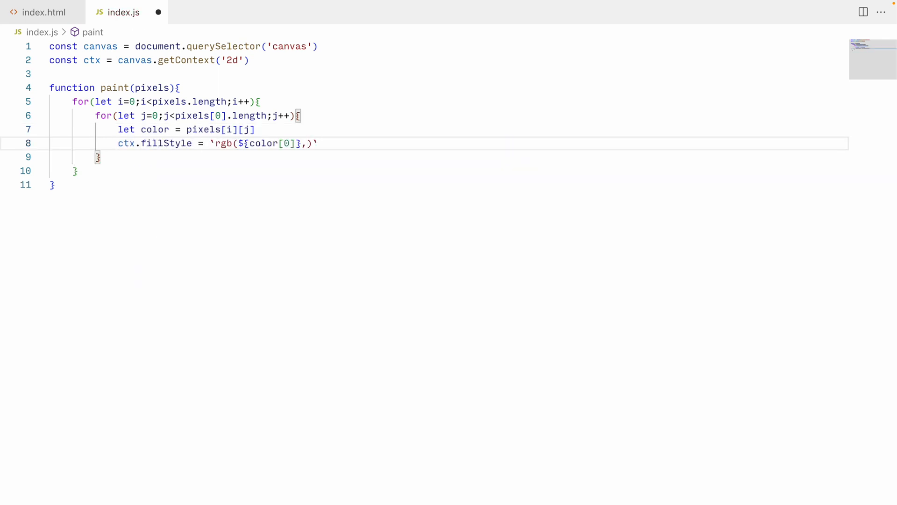
type("ctx.fillRect(i,j,1,1);")
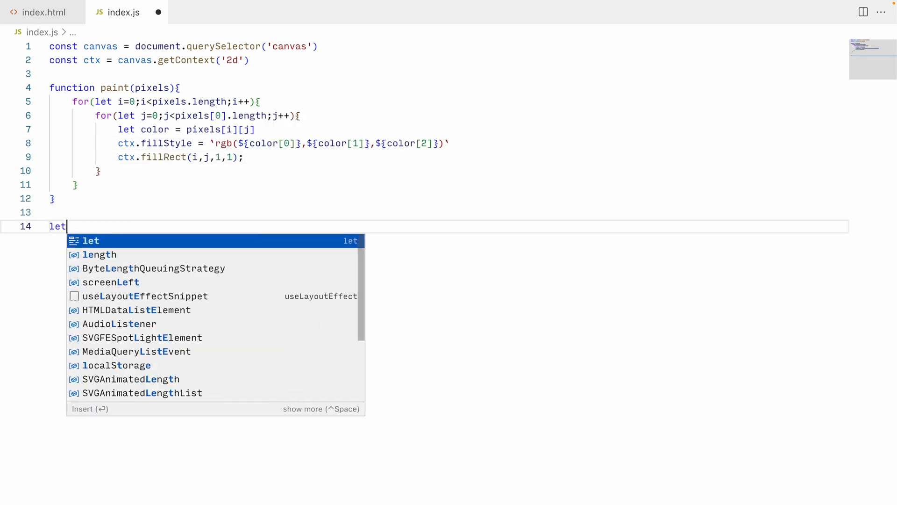
type("pixels = Array(250).fill(0).map(()=>Array(250).fill(0).map((")
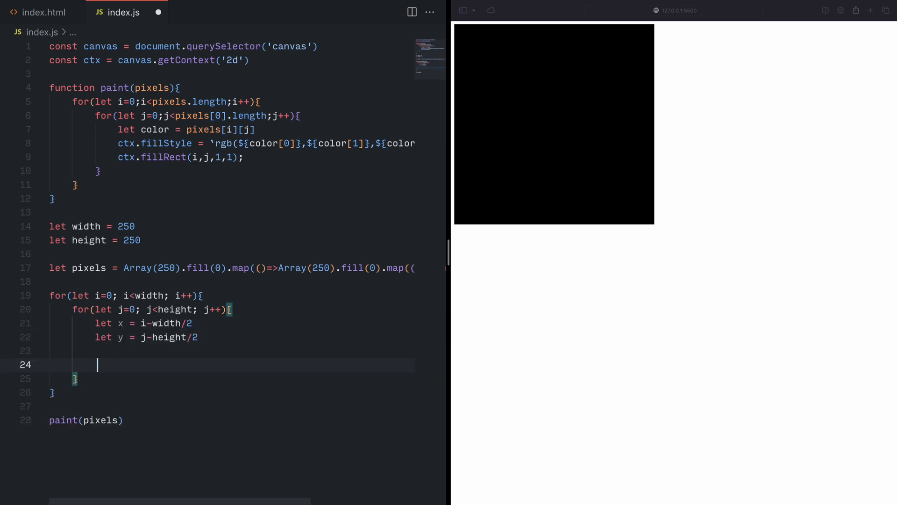
Set each pixel's ray direction to [x, y, 25]
type("let directi")
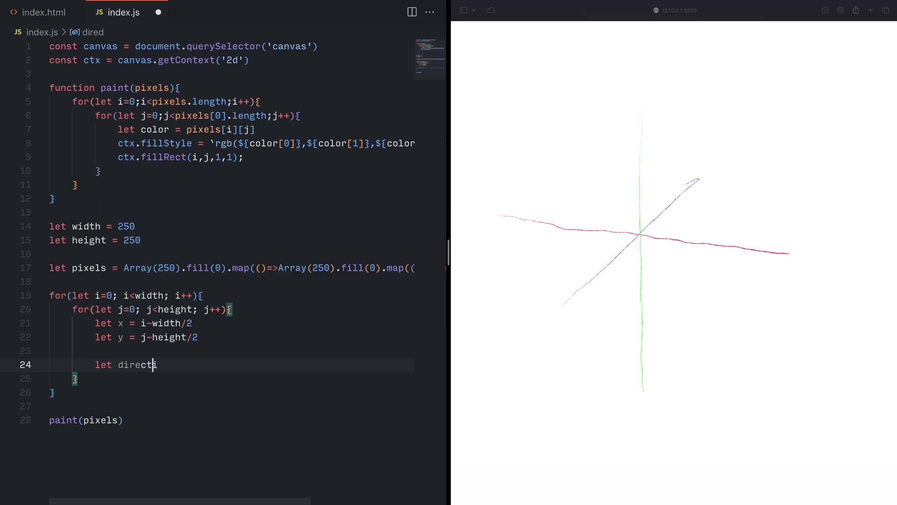
type("on = []")
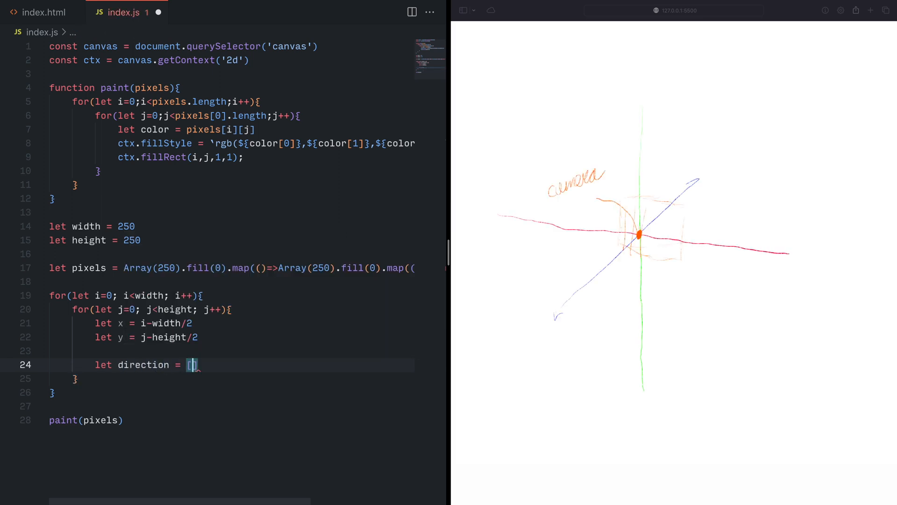
type("x, y,")
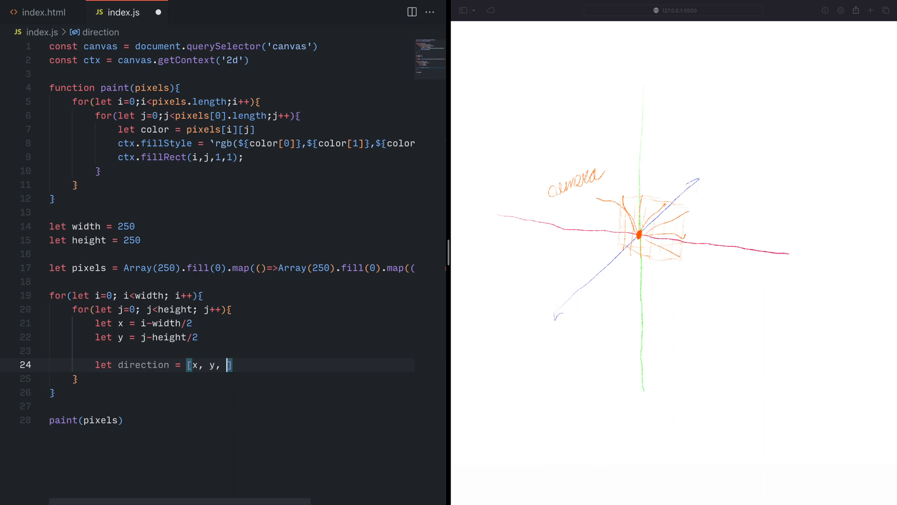
type("25]")
type("pixels[i][j] = trace(direction")
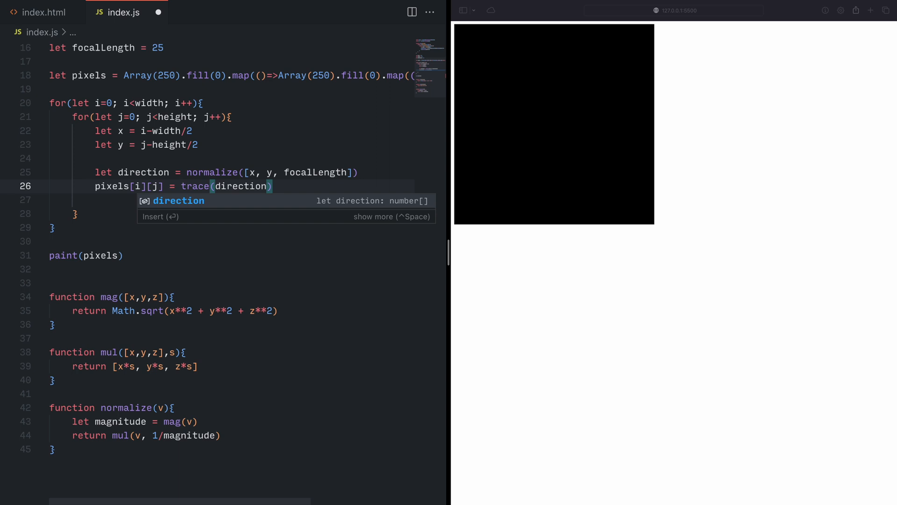
Trace from origin [0,0,0] against objects, and declare sphereIntersection(origin, direction, sphere)
type("[0,0,0],")
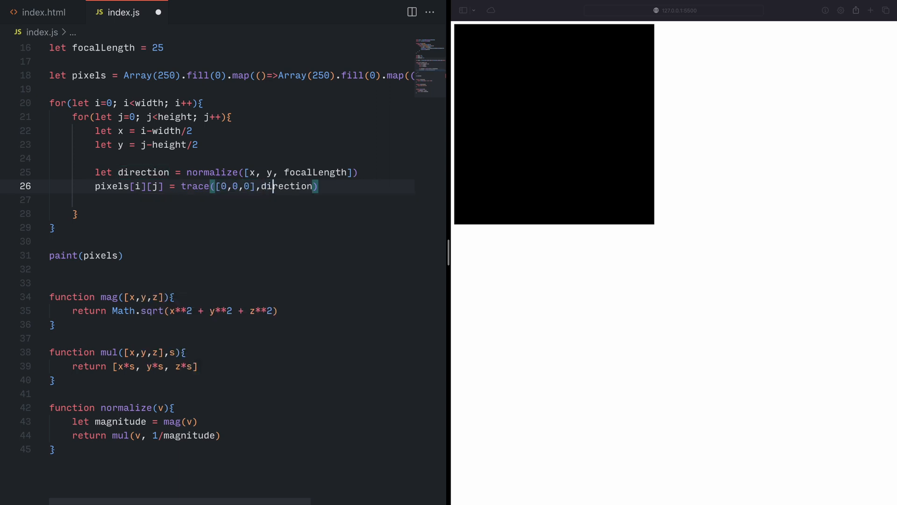
type(",objects")
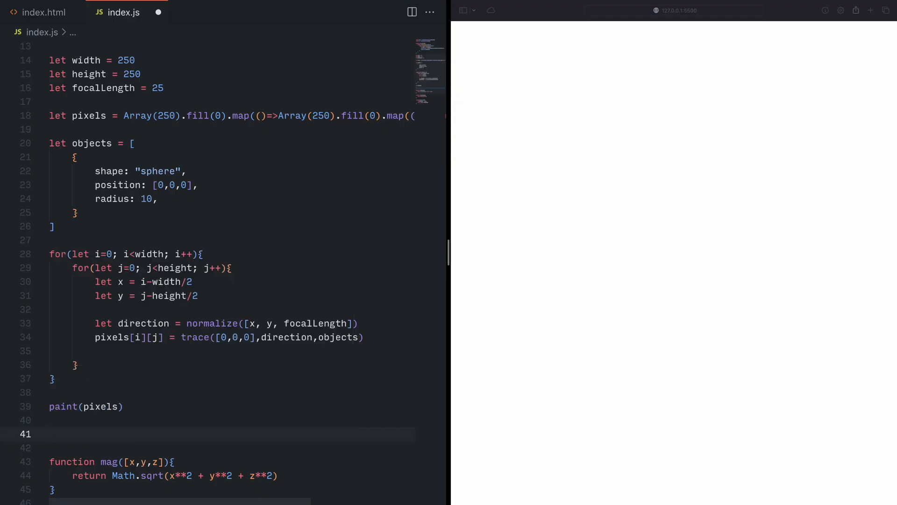
type("function sphereIntersection(origin, direction, sphere){")
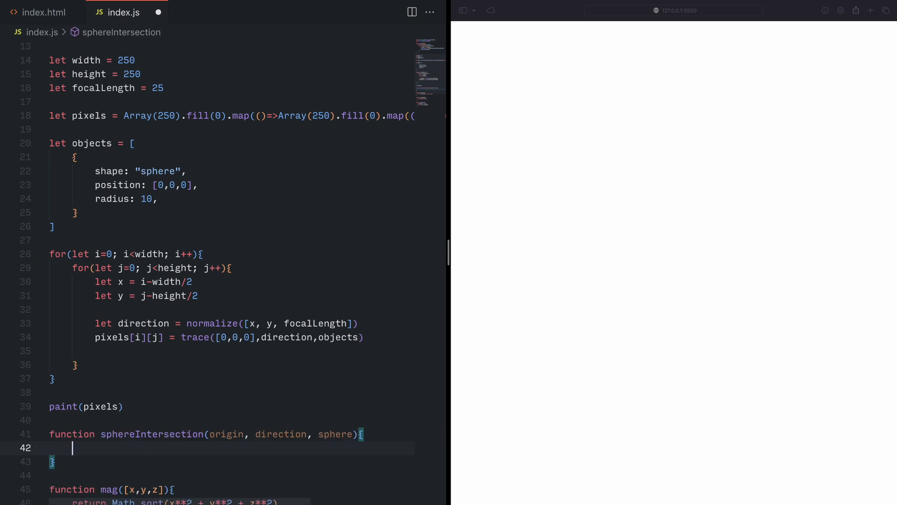
Compute sphereRay = sub(sphere.position, origin) and begin distFromClosestPointToSphere with Math.sqrt
type("let sphereRay = sub(sphere.position, origin)")
type("let distSphereRay = mag(sphereRay")
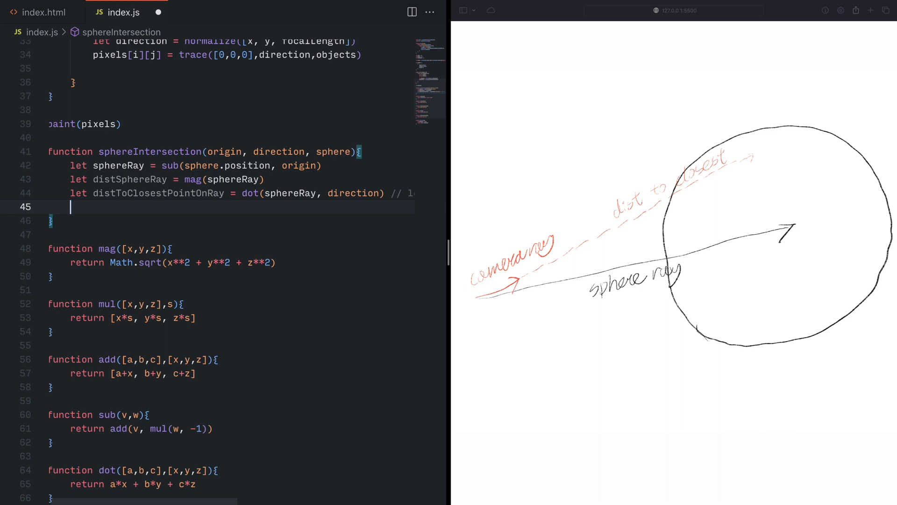
type("let distFromClosestPointToSphere =")
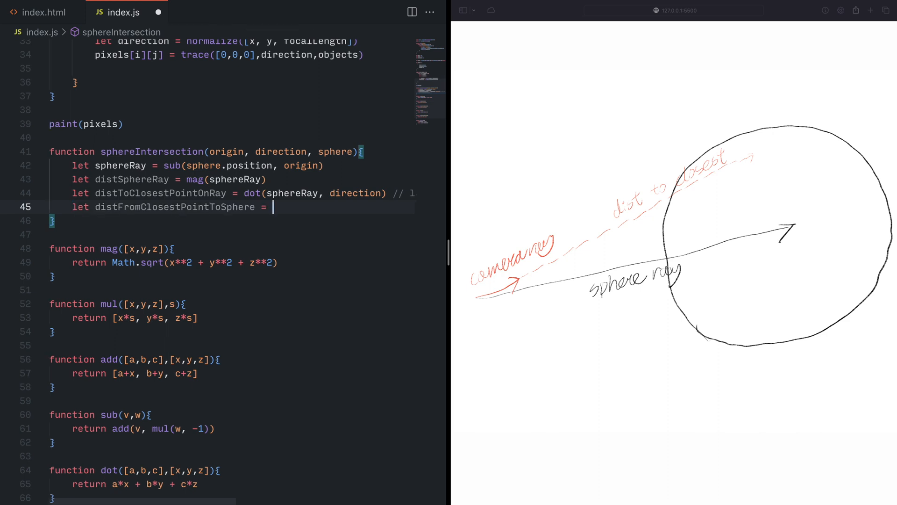
left_click_drag(744, 161, 795, 229)
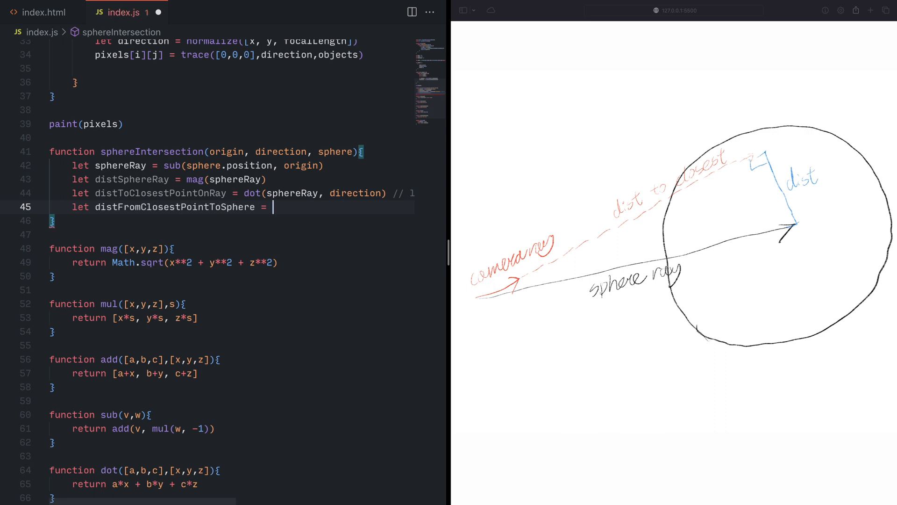
type("Math.sqrt(distSphereRay *")
type("let distToIntersection =")
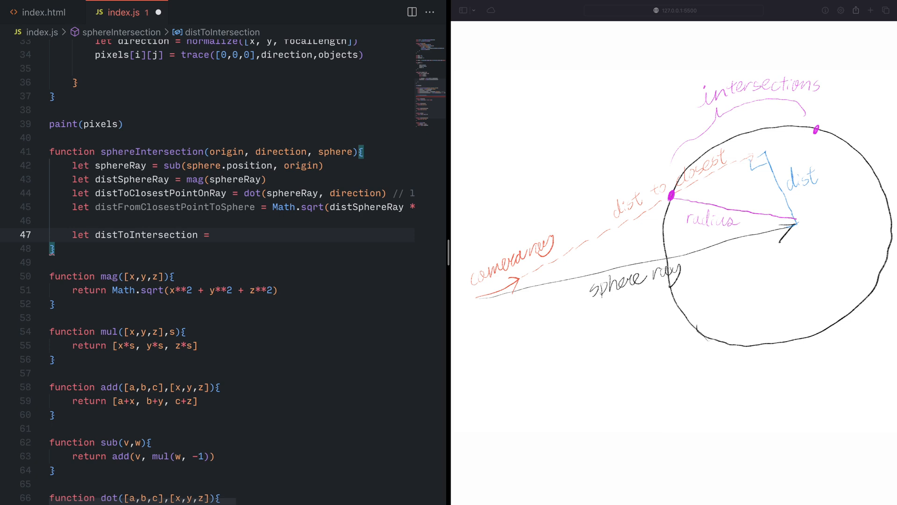
Finish the Math.sqrt distances and compute the hit point as origin plus direction times distToIntersection
type("Math.sqrt(")
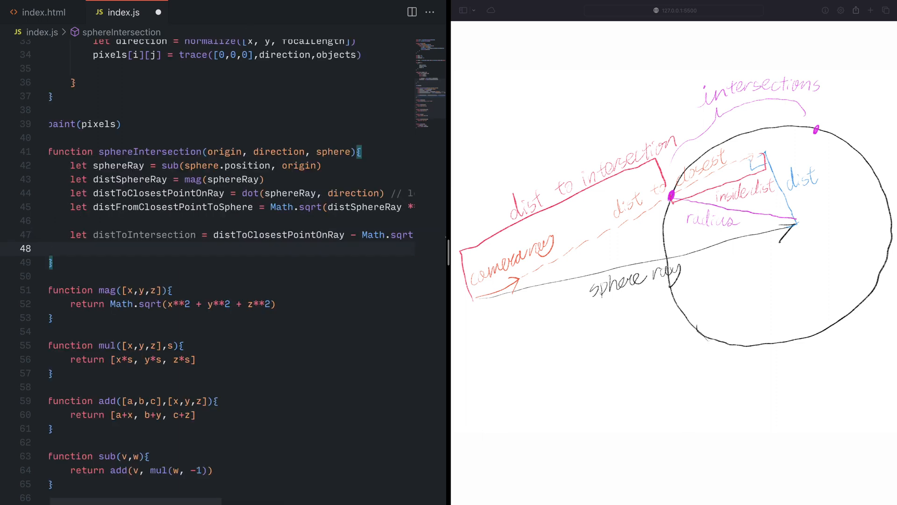
type("let point = add(origin, mul(direction, distToIntersection))")
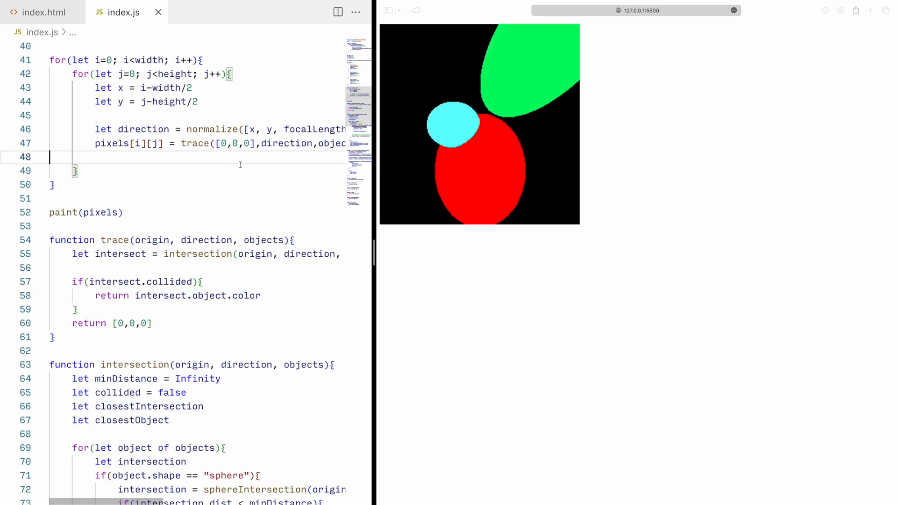
mouse_move(288, 199)
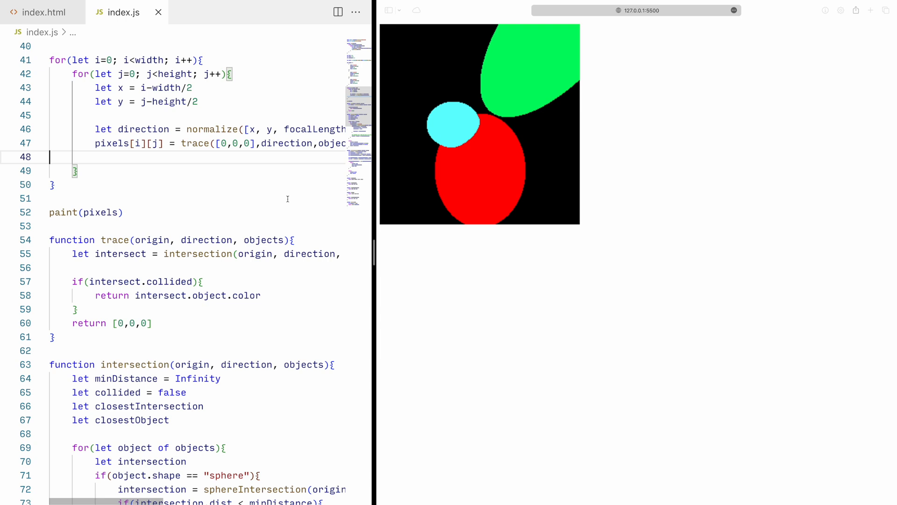
mouse_move(203, 207)
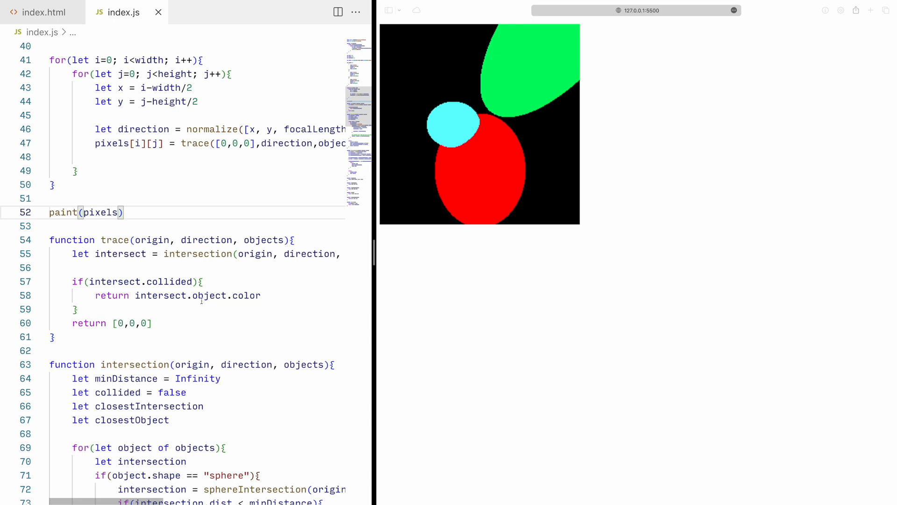
Return the closest intersection's normal and add object colour to a recursive trace with steps
key("enter")
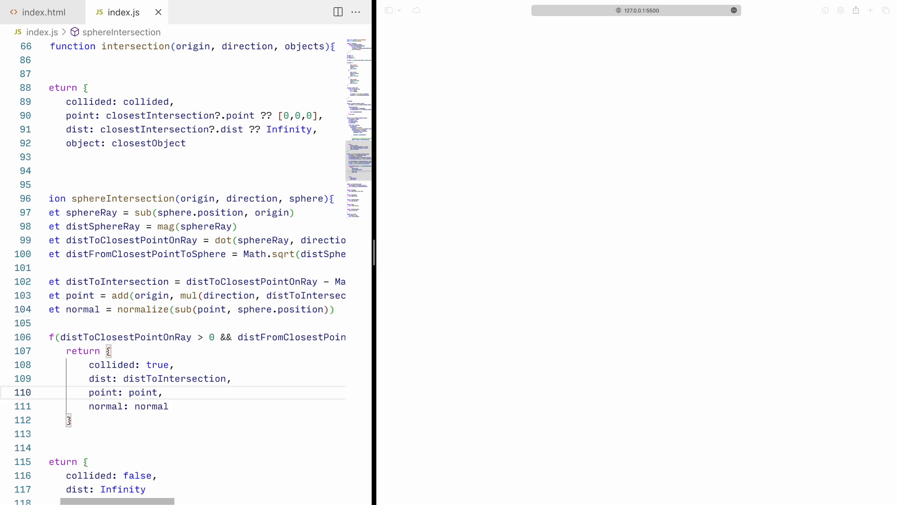
type("normal: closestIntersection?.normal ?? [0,0,0],")
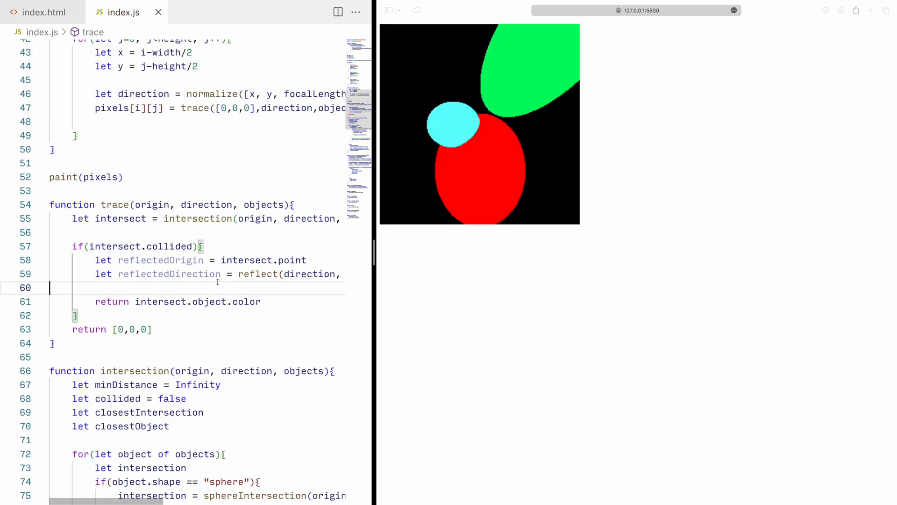
type("add(intersect.object.color, trace()")
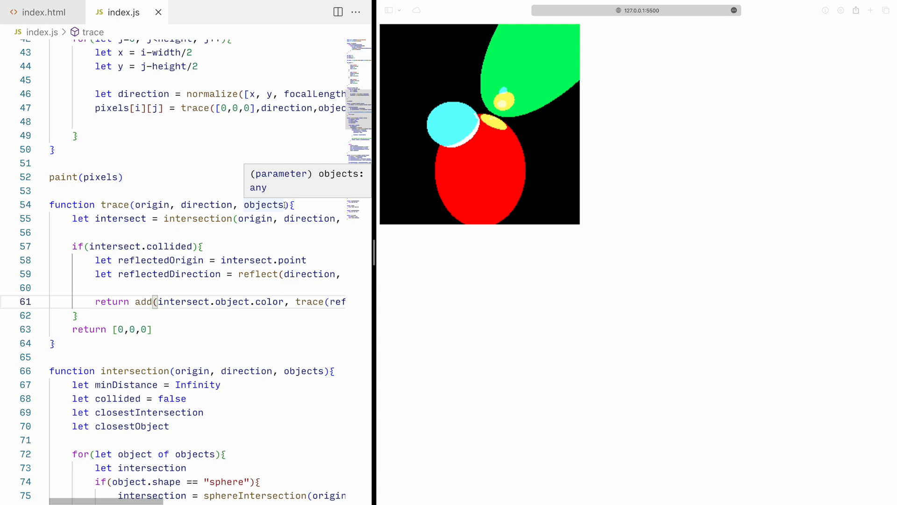
type(", steps")
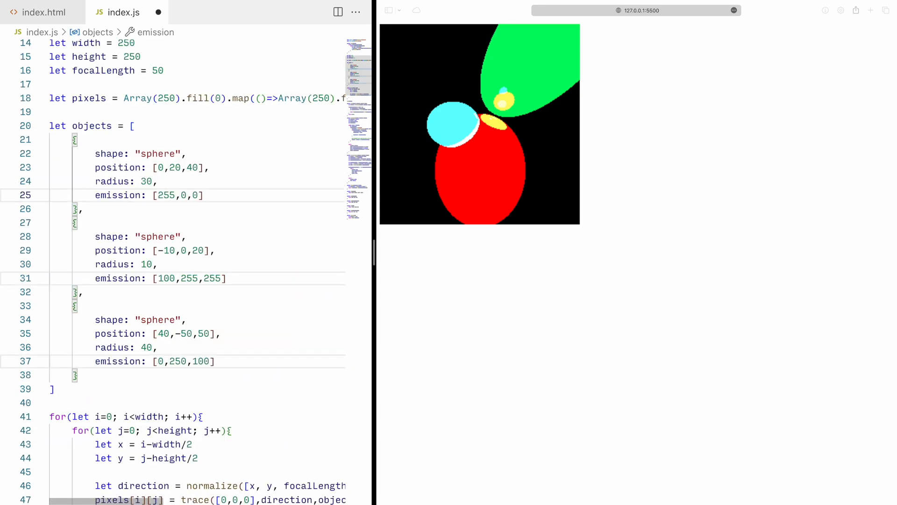
Give spheres reflectivity [200,200,200], rename colours to emission, and add roughness: 0
type("reflectivity: [200,200,200],")
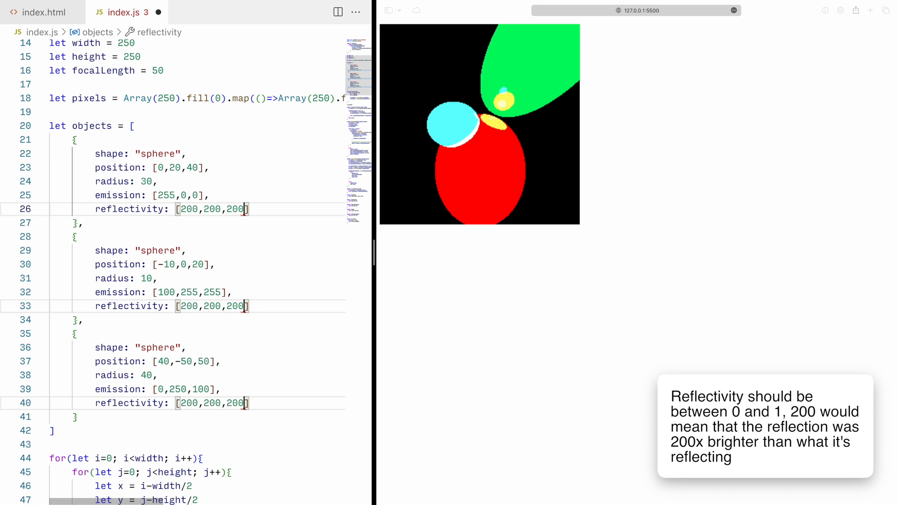
scroll("down", 3)
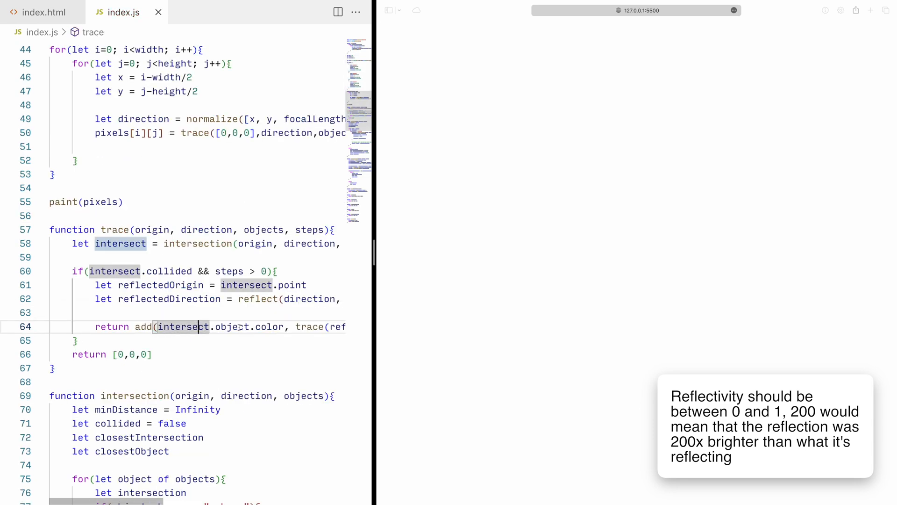
type("emission: [0,100,0],")
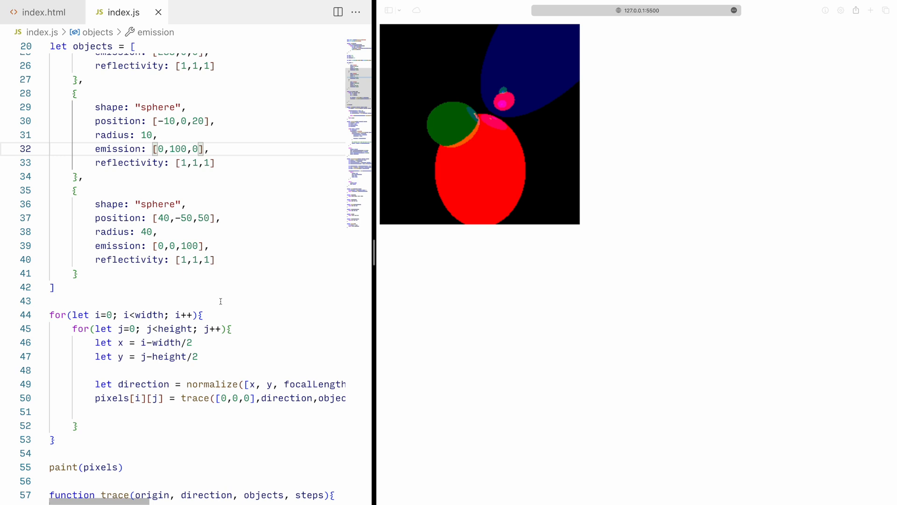
type("roughness: 0,")
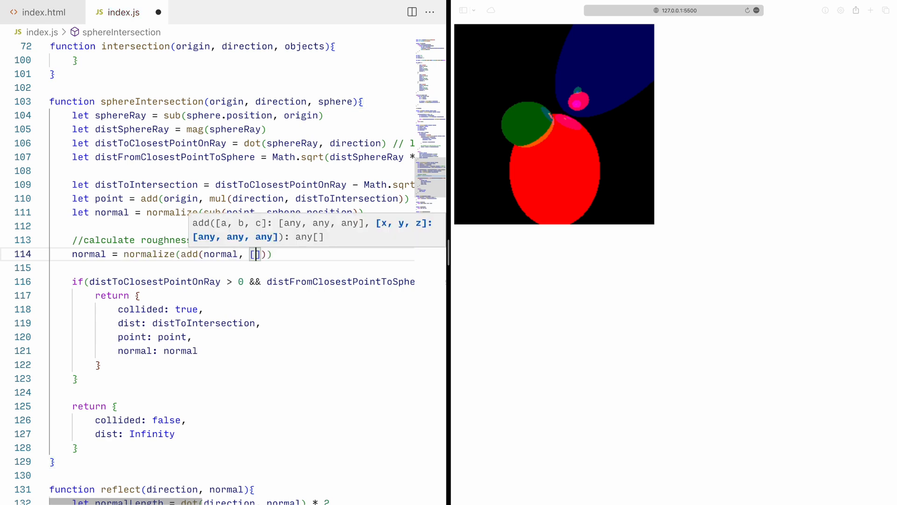
Offset the surface normal by [Math.random(), Math.random(), Math.random()] for roughness
type("Math.random(), Math.random(), Math.random()")
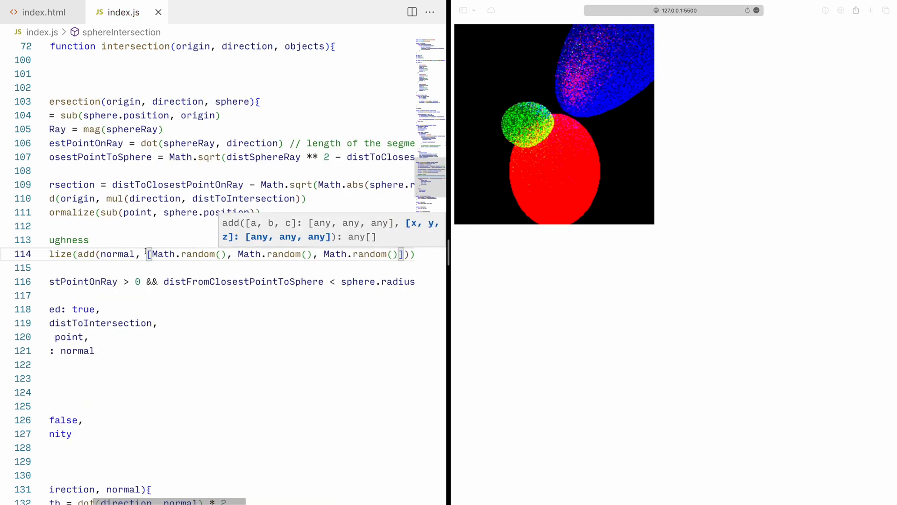